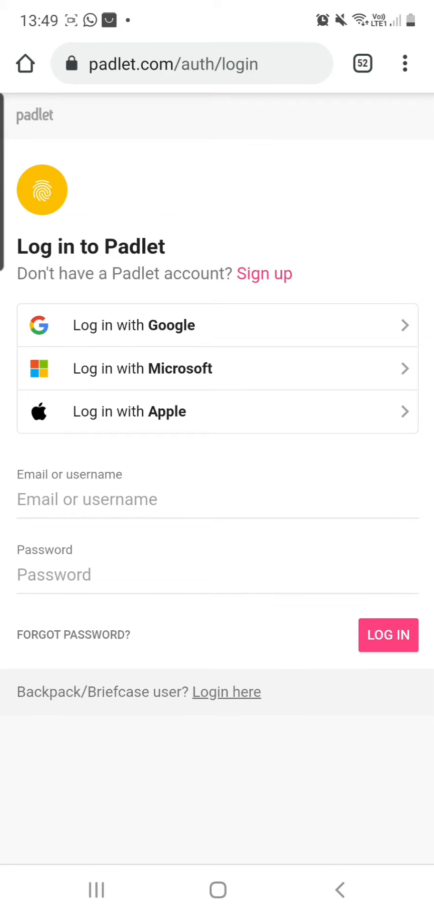
- Sign in to Padlet with a login option such as Google
{"action": "left_click", "coordinate": [218, 325]}
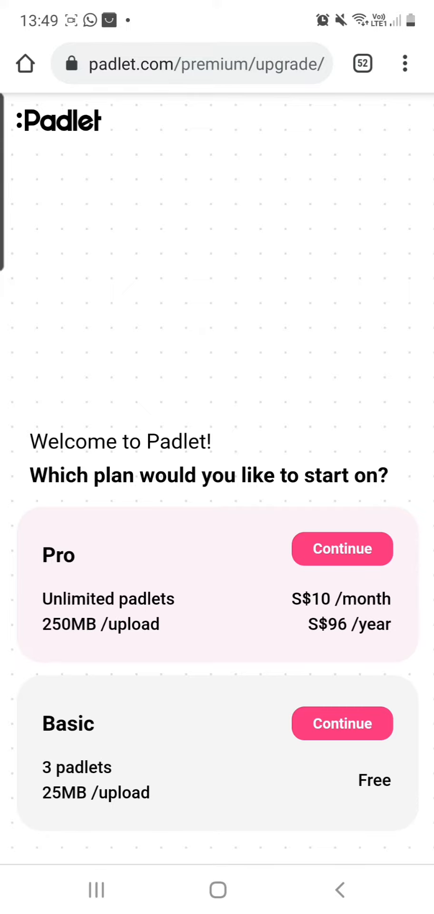
- Choose the free Basic plan and open the Friendship Through Music Making - WVPS & PHPPS board
{"action": "left_click", "coordinate": [342, 723]}
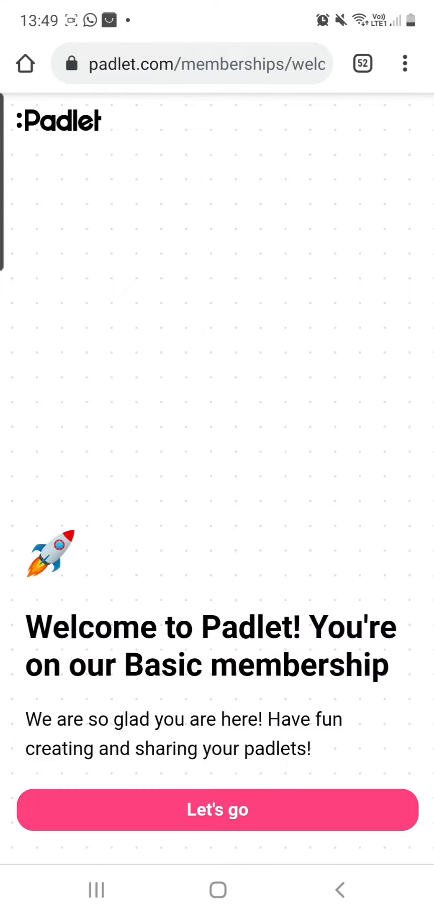
{"action": "left_click", "coordinate": [217, 810]}
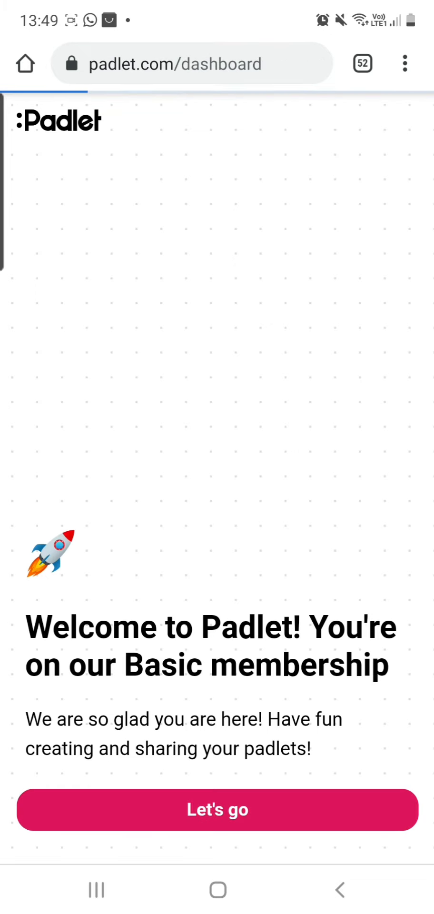
{"action": "left_click", "coordinate": [216, 811]}
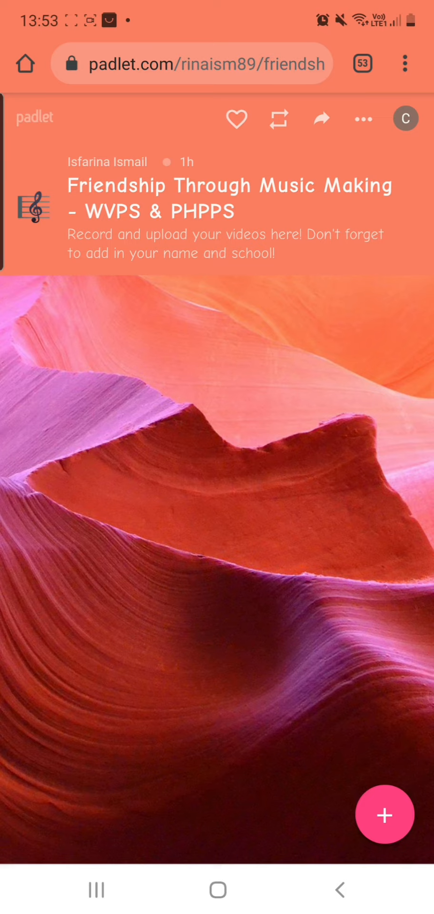
- Start a new post on the board and choose the gallery attachment
{"action": "left_click", "coordinate": [385, 815]}
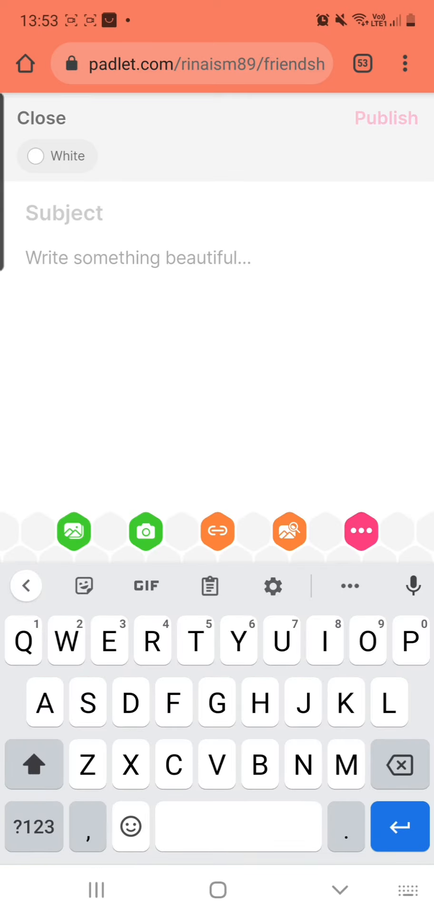
{"action": "left_click", "coordinate": [217, 532]}
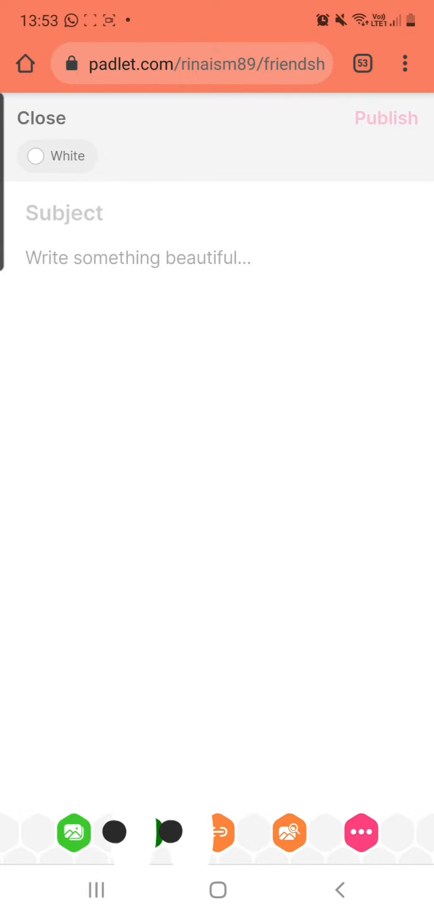
- Pick the video from the phone gallery to upload into the post
{"action": "left_click", "coordinate": [73, 831]}
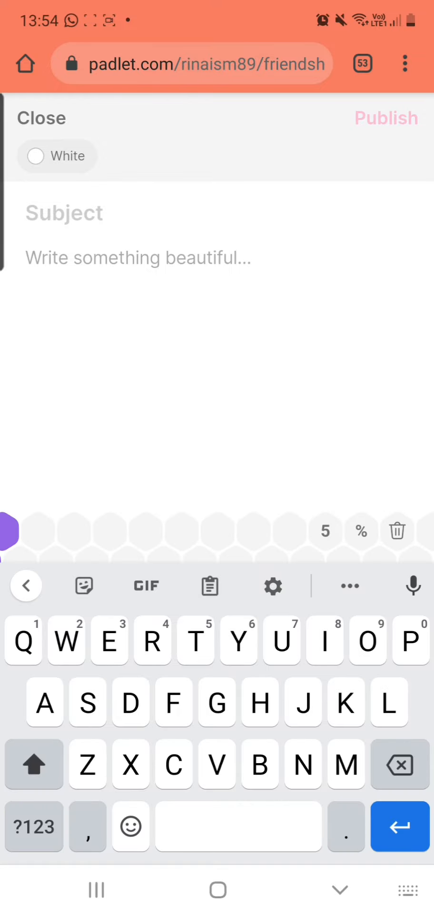
{"action": "left_click", "coordinate": [65, 212]}
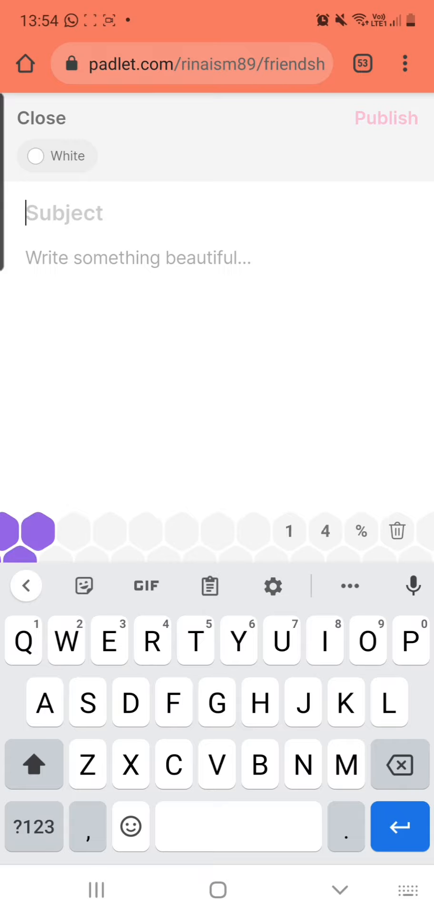
- Enter the subject 'Love in Any Language (First try)' and begin typing the body text
{"action": "type", "text": "Love in Any Language ("}
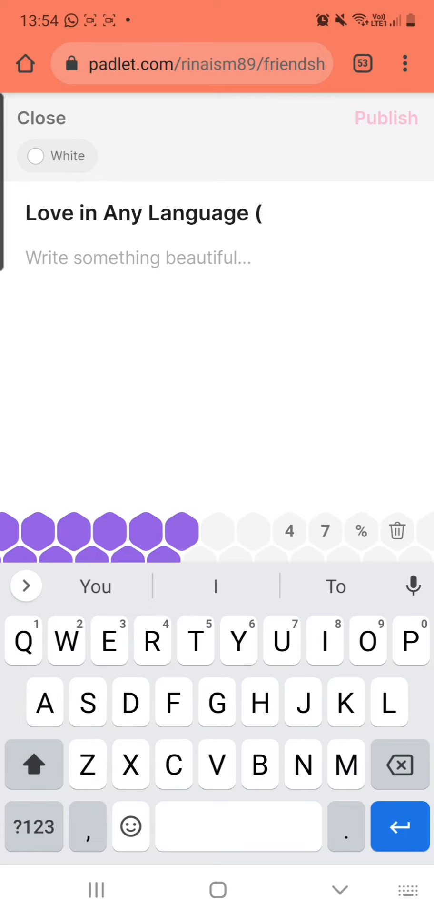
{"action": "type", "text": "First try)"}
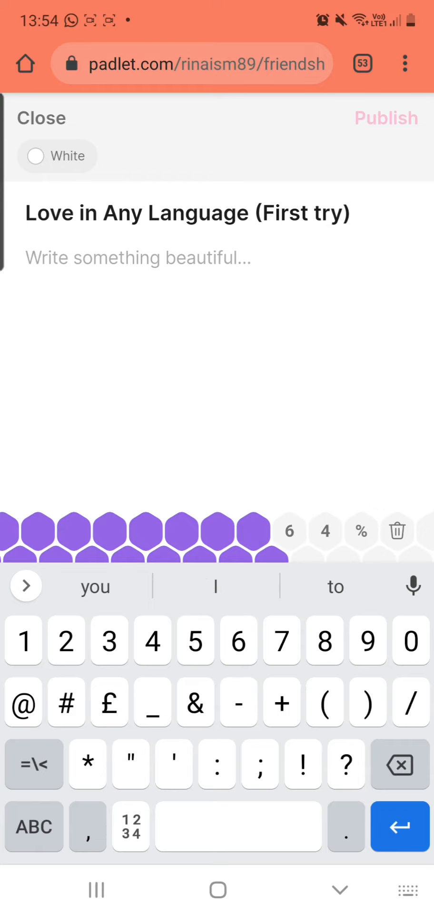
{"action": "type", "text": "Hop"}
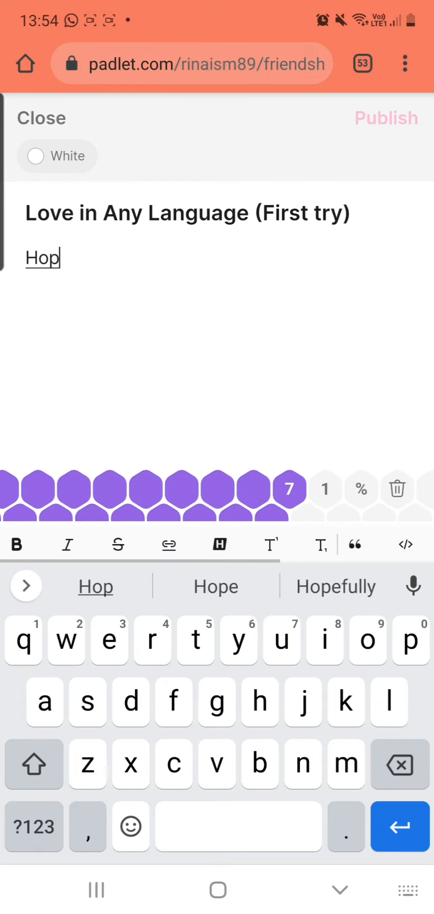